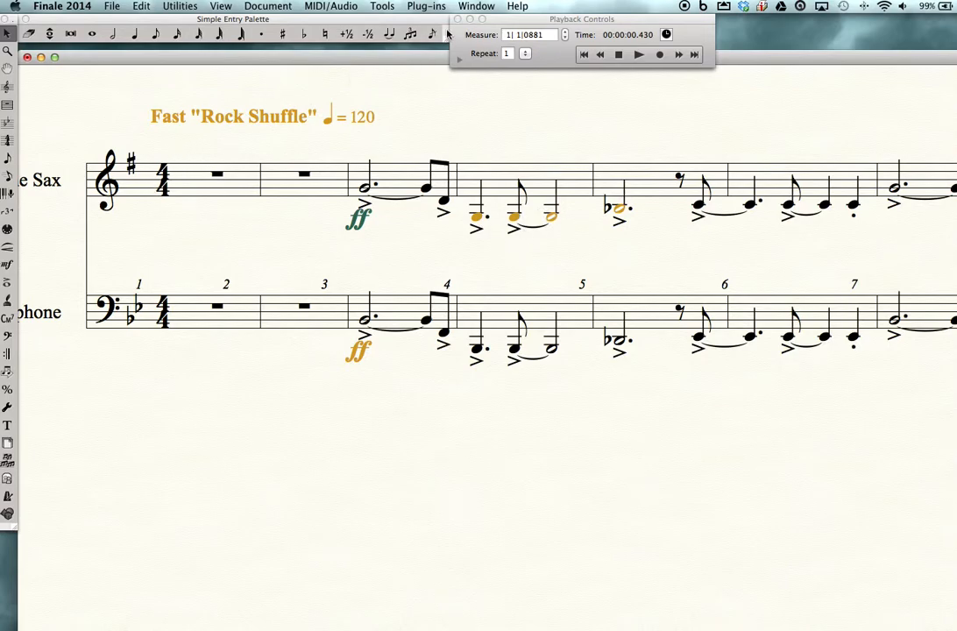
# Launch the Check Range plug-in from Plug-ins > Scoring and Arranging for the Baritone Sax staff.
pyautogui.click(422, 7)
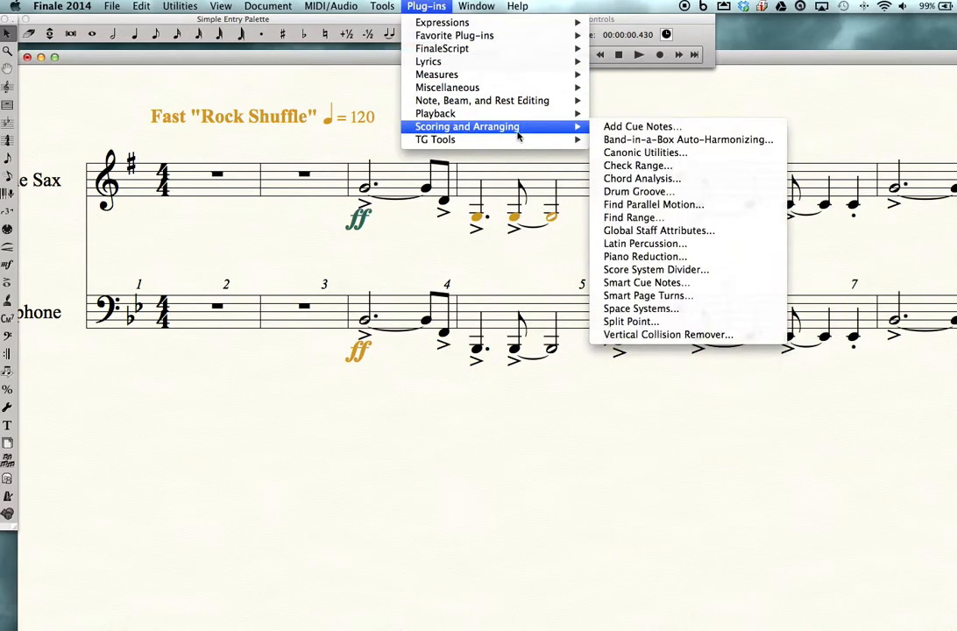
pyautogui.click(638, 164)
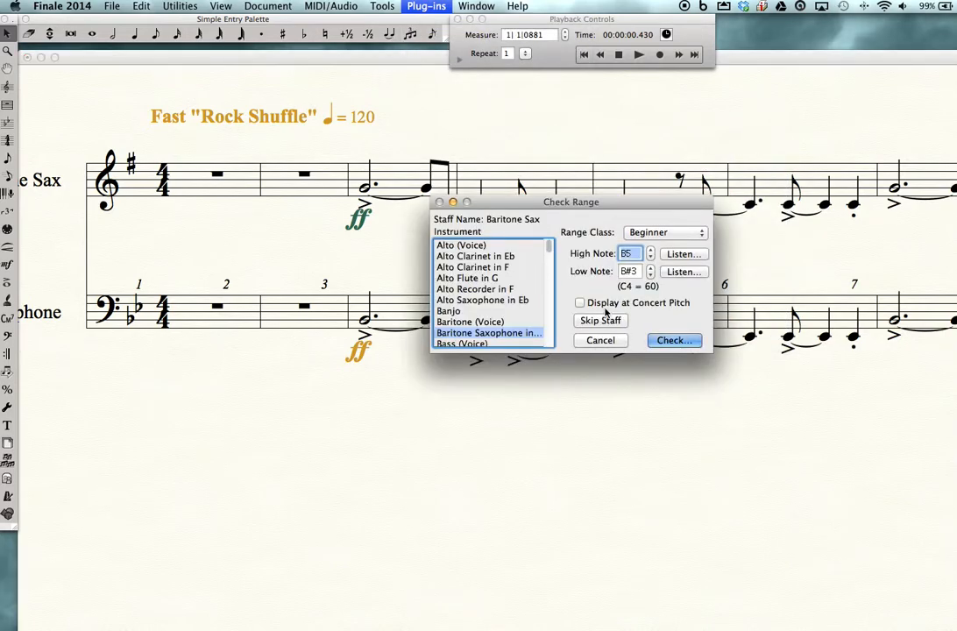
pyautogui.moveTo(663, 286)
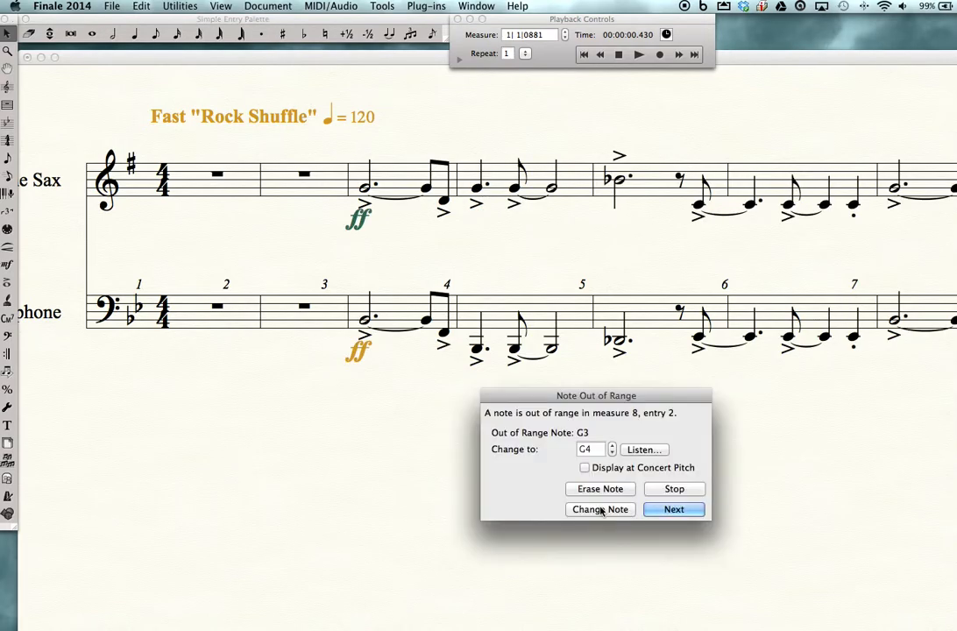
# Change Note for each flagged pitch: the C3, the next note, A3 in measure 26 and Bb3 in measure 33.
pyautogui.click(599, 508)
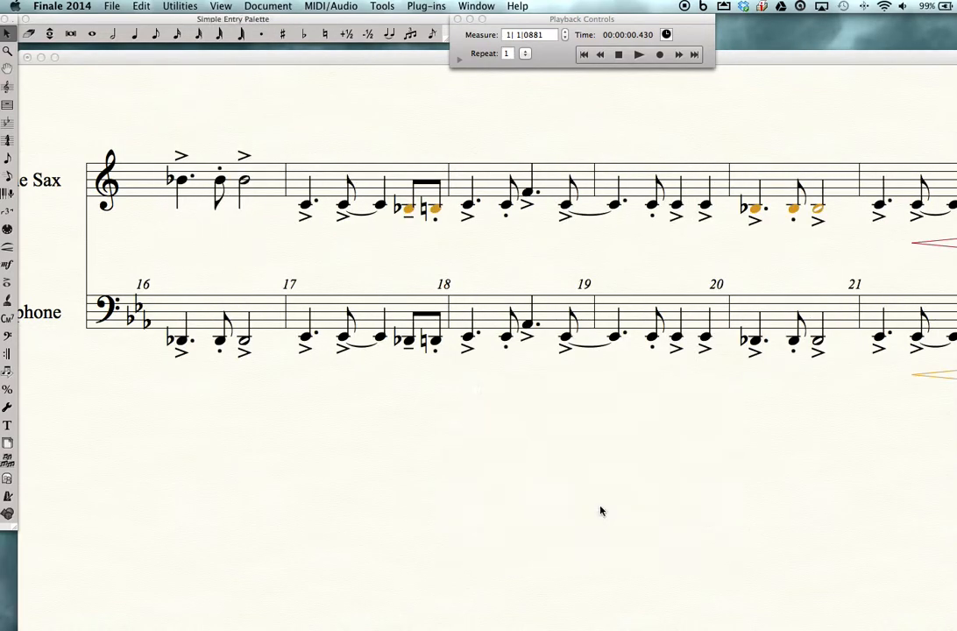
pyautogui.click(599, 509)
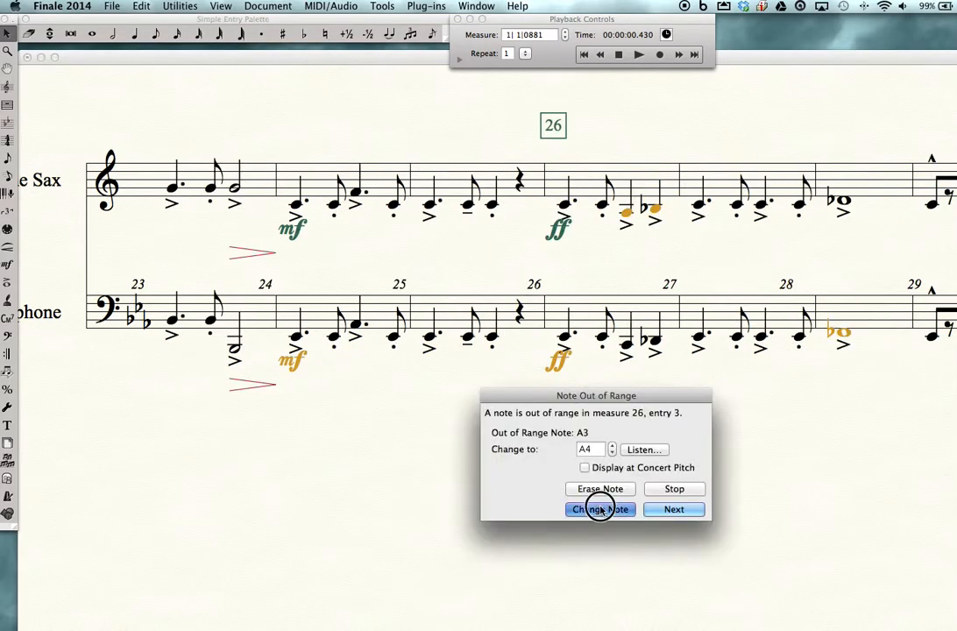
pyautogui.click(600, 508)
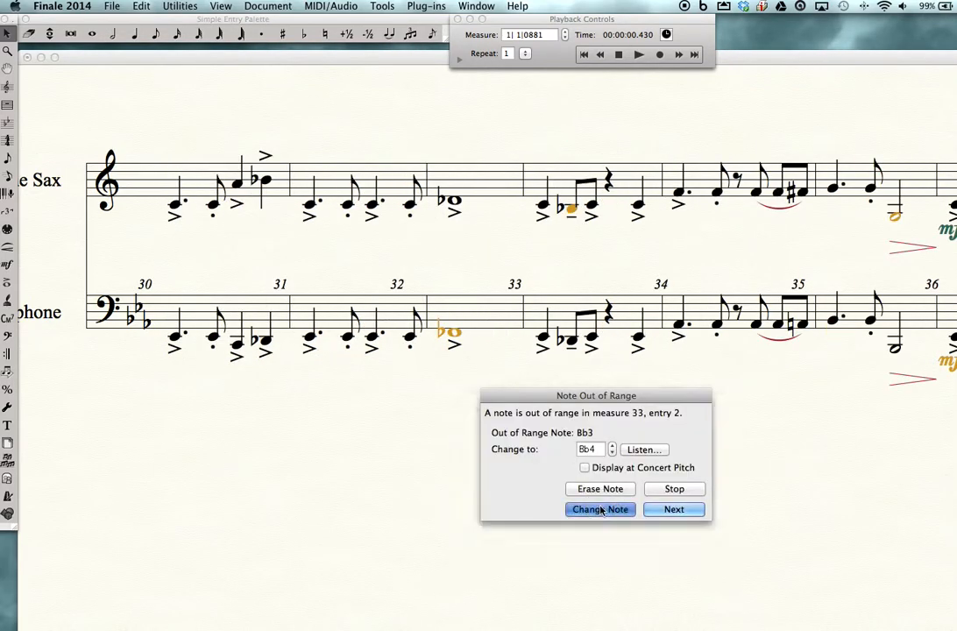
pyautogui.click(599, 510)
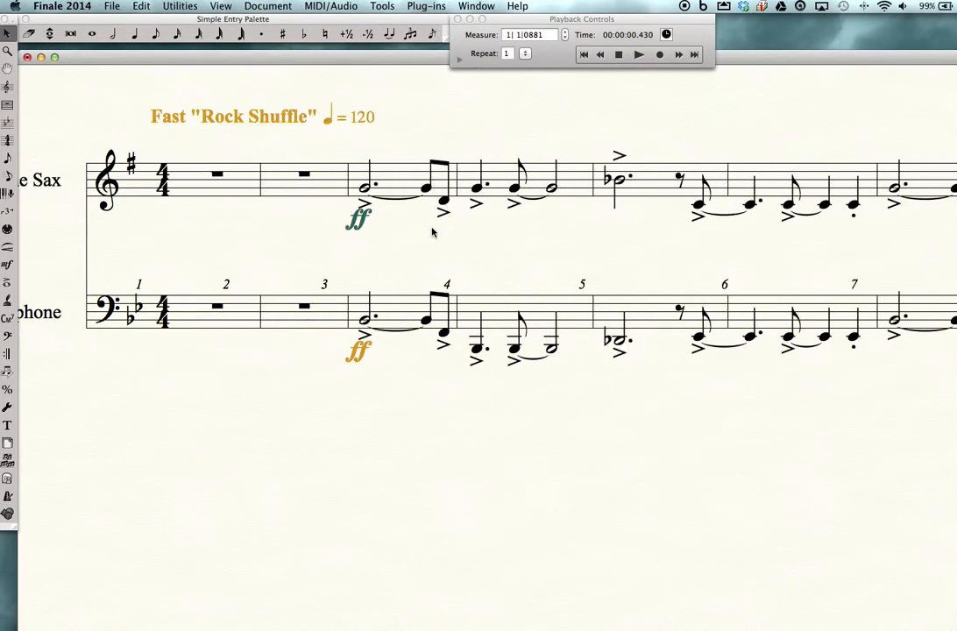
# Select the eighth note ending measure 3 in the sax staff and shift it down an octave.
pyautogui.click(440, 184)
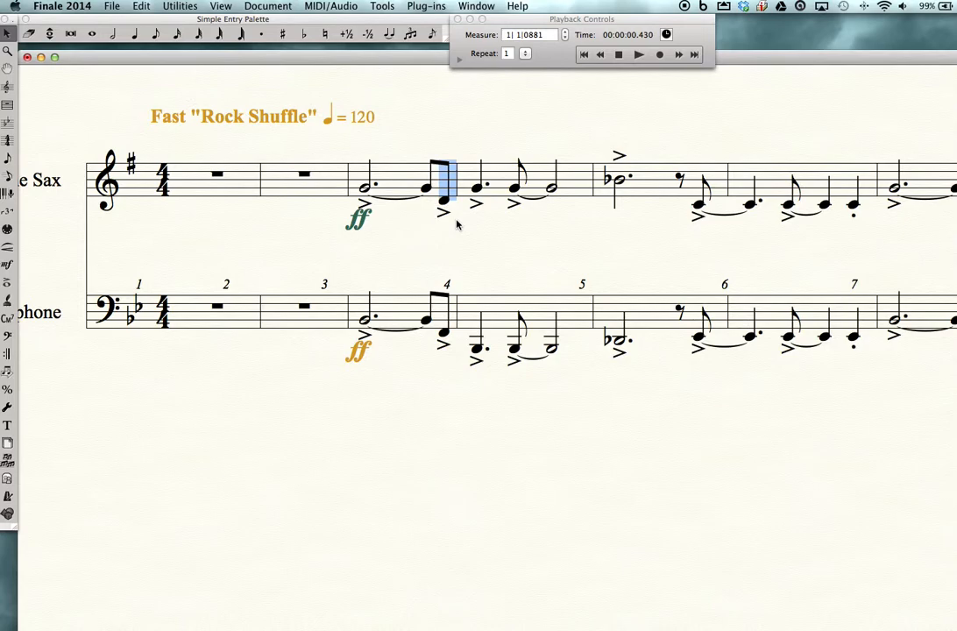
pyautogui.moveTo(455, 127)
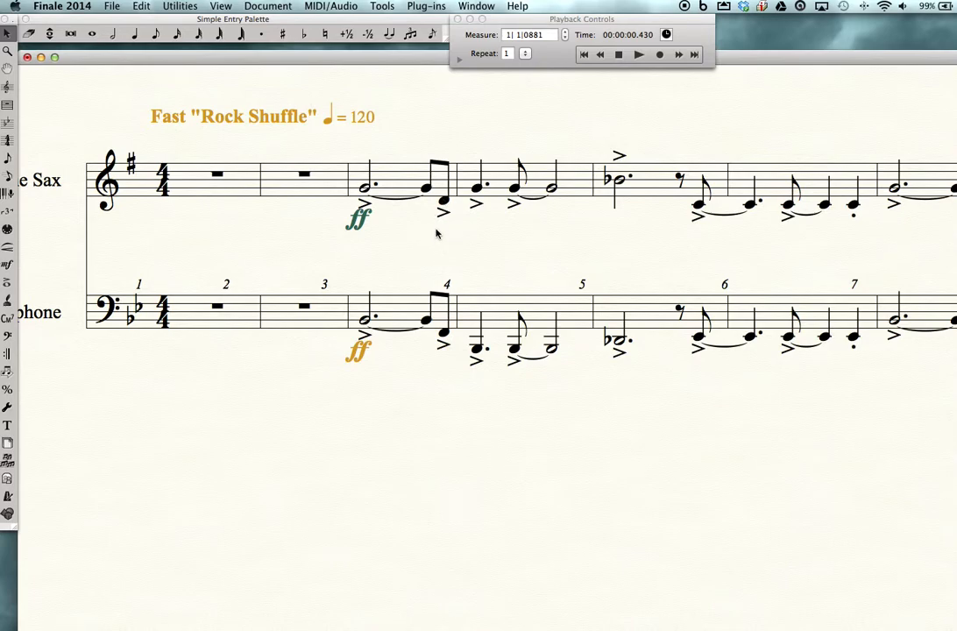
pyautogui.moveTo(519, 220)
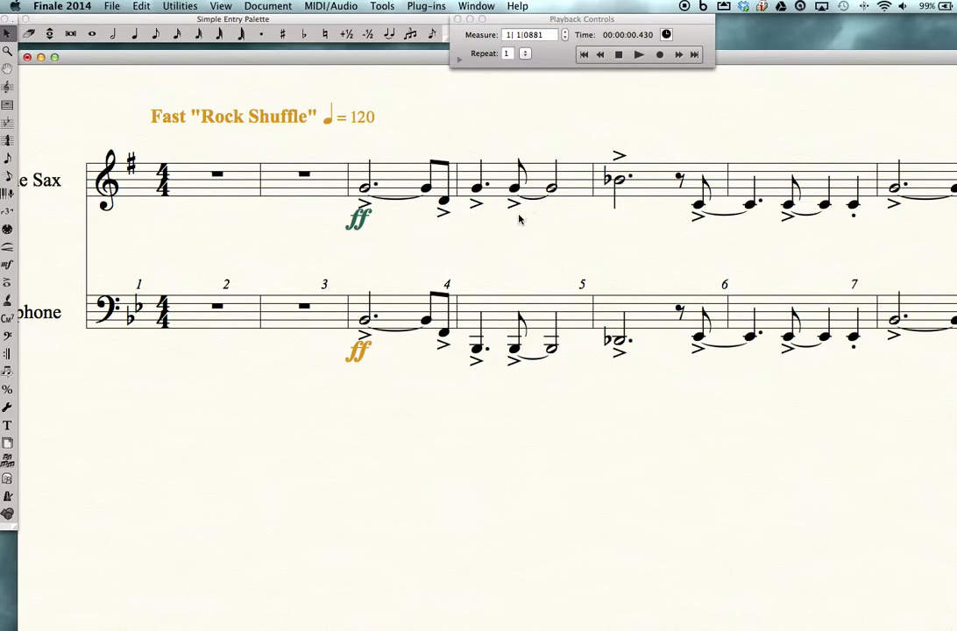
pyautogui.click(441, 184)
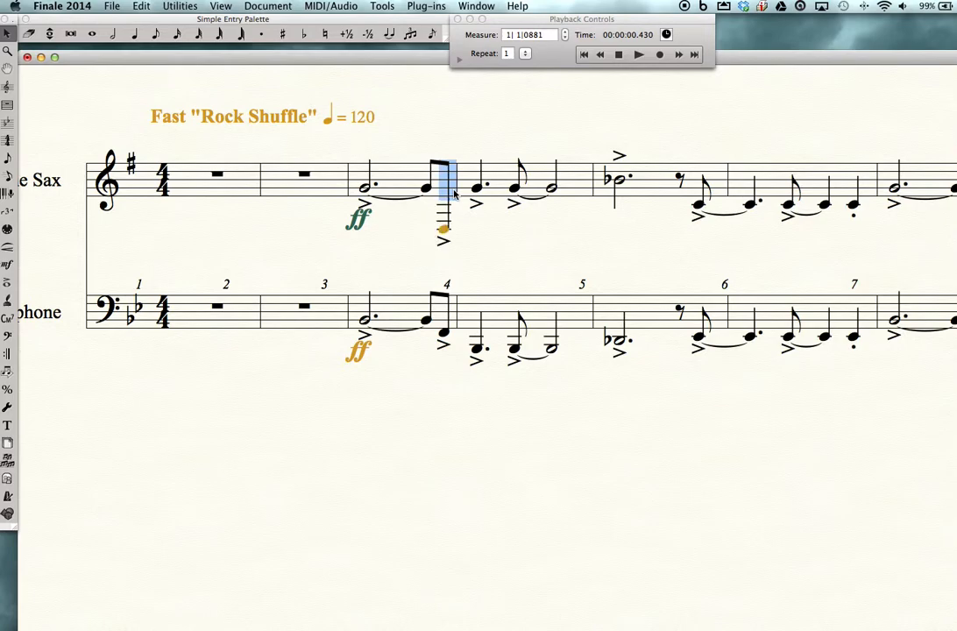